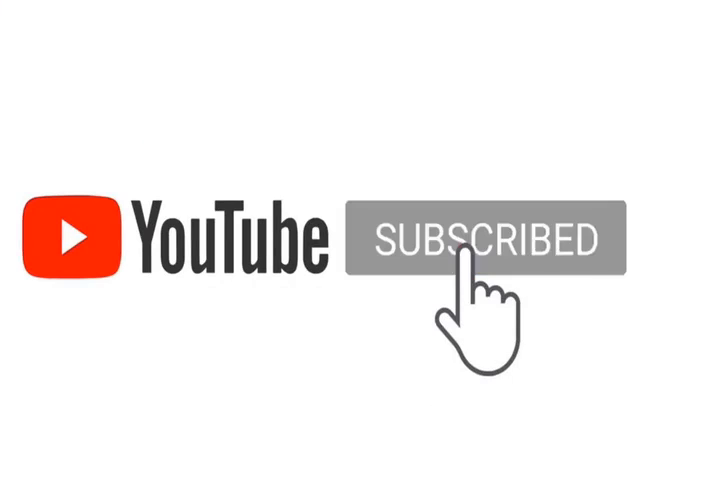
click(485, 240)
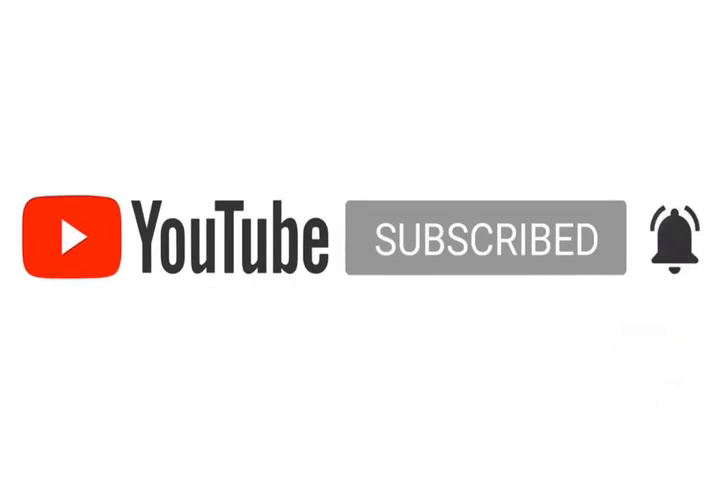